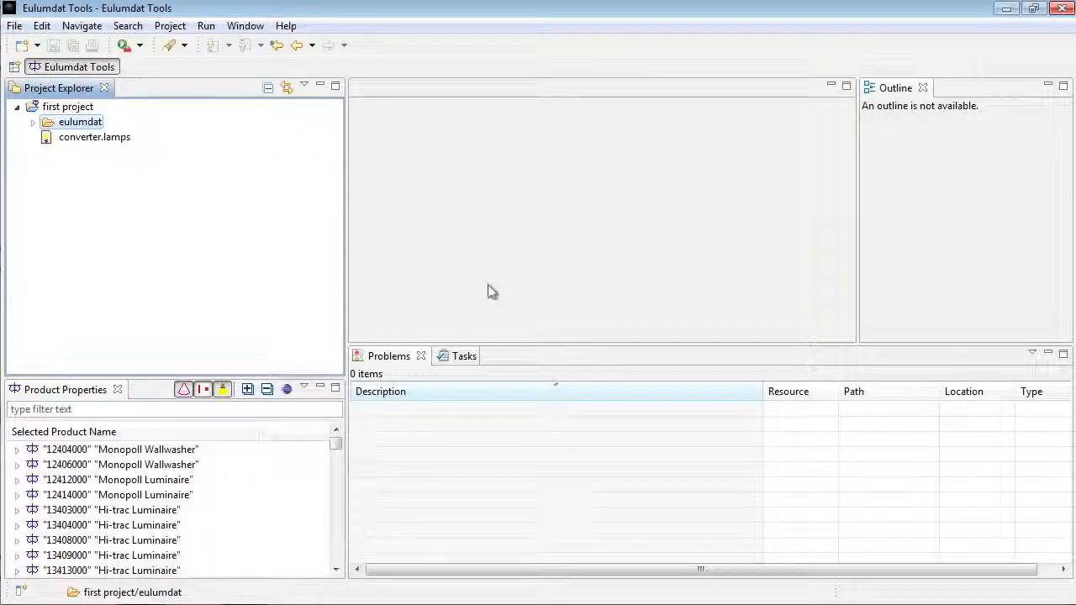
mouse_move(267, 231)
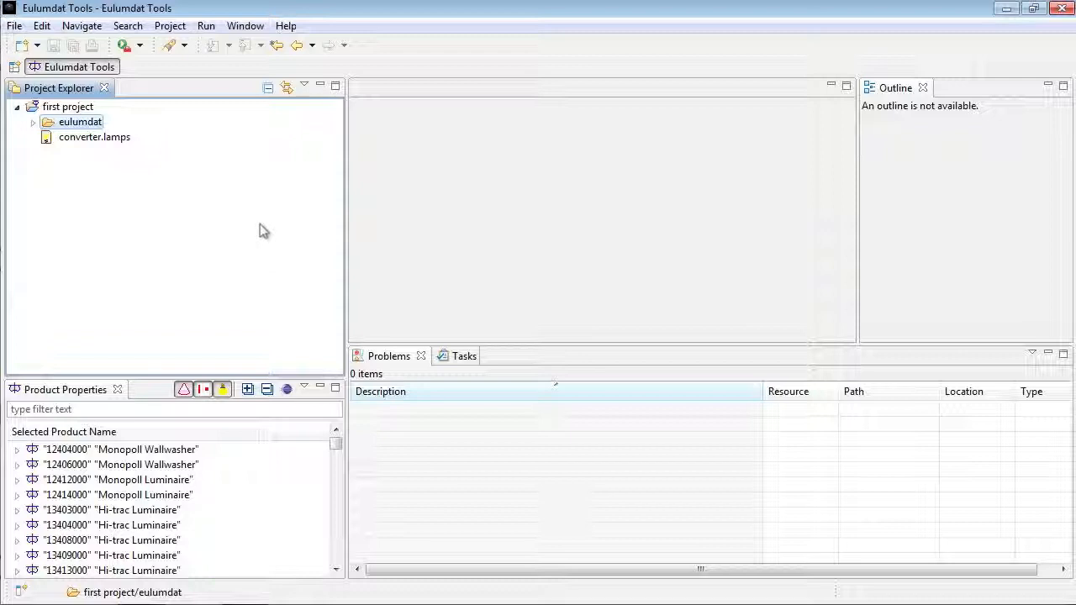
mouse_move(186, 201)
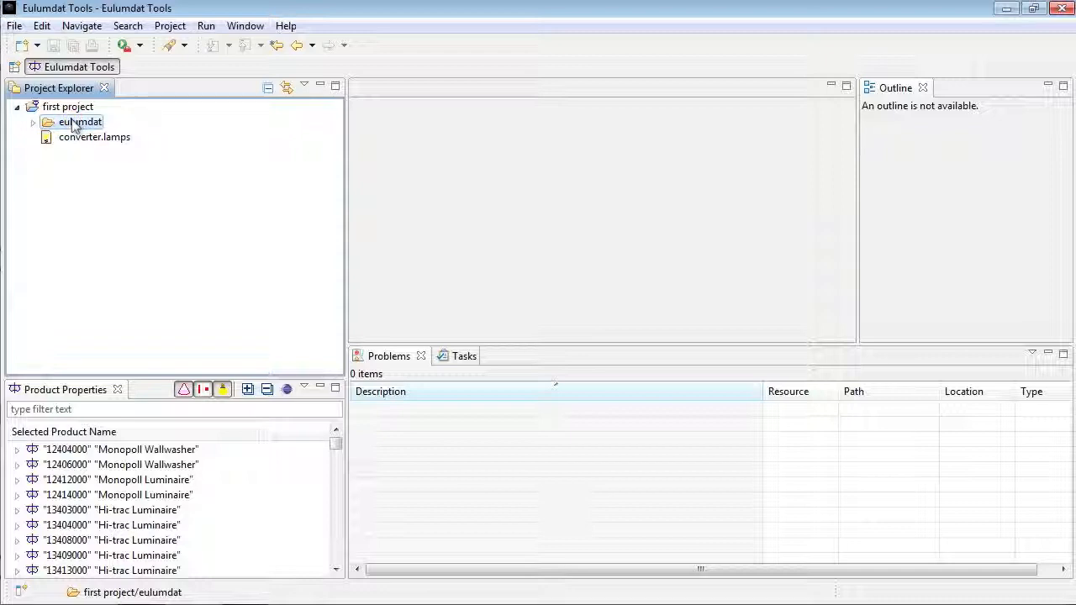
- Start an import on the eulumdat folder with Import and Convert EULUMDAT Files to IES as the source
right_click(81, 121)
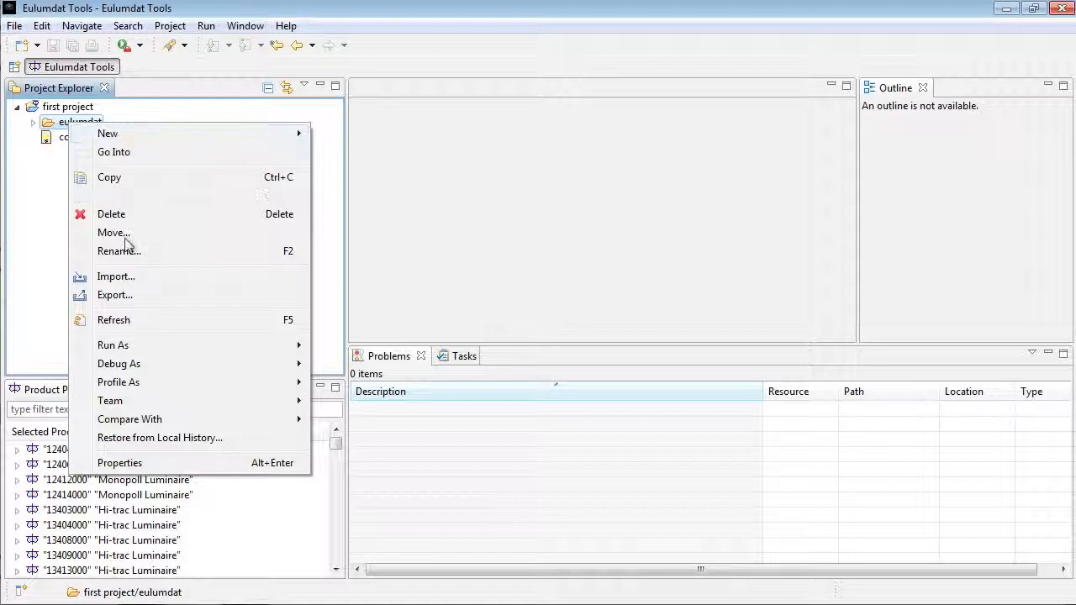
click(116, 276)
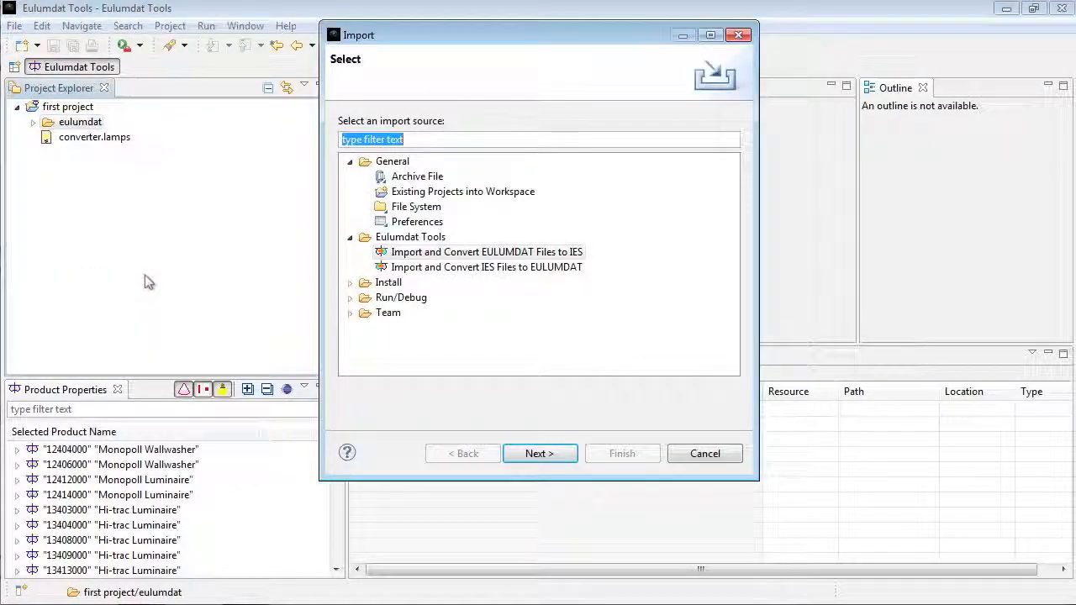
click(486, 252)
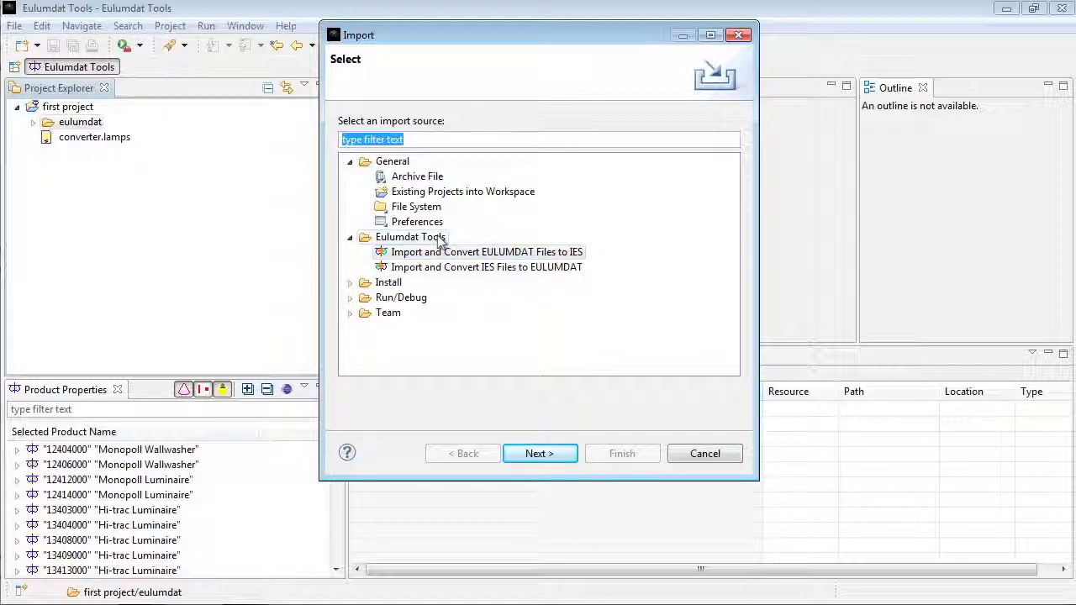
click(538, 454)
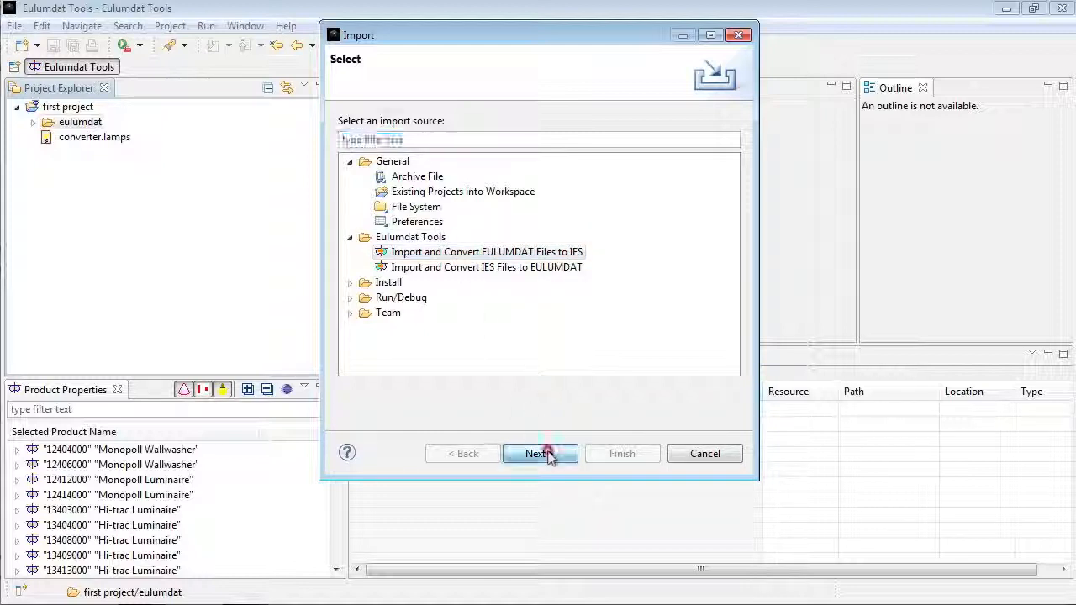
- Keep all .ldt files checked with Save in set to first project/ies and finish the wizard
click(540, 454)
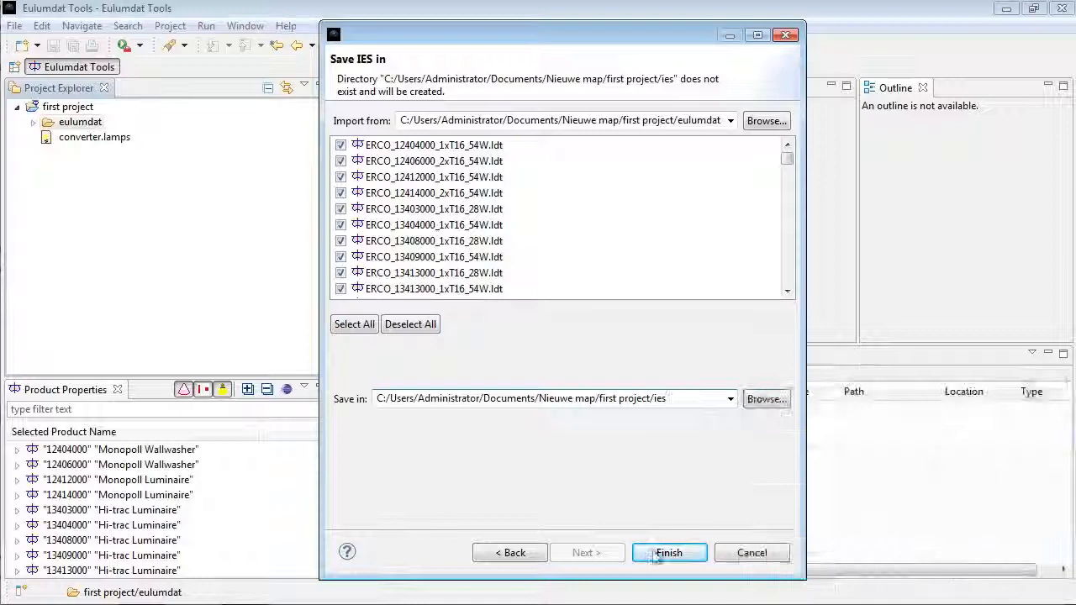
click(669, 551)
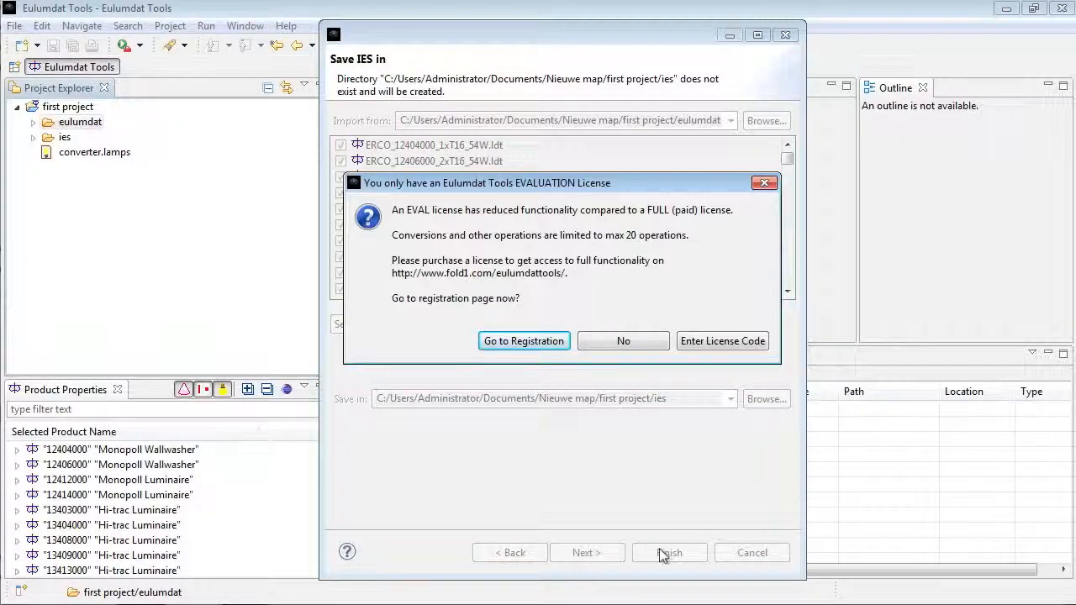
mouse_move(642, 380)
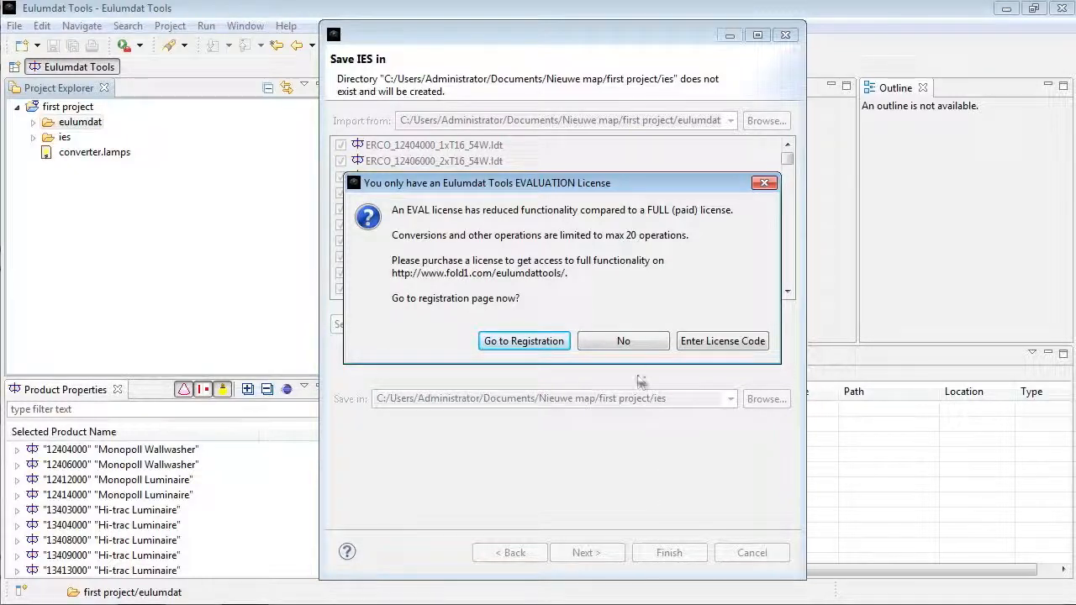
mouse_move(622, 340)
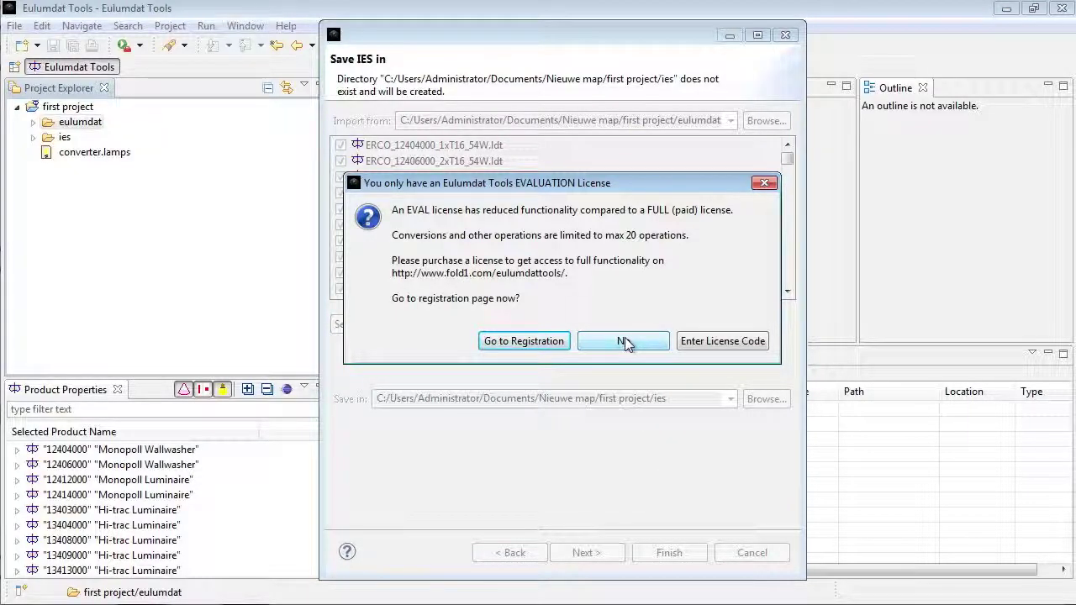
- Decline the EVALUATION License offer to visit the registration page
click(622, 340)
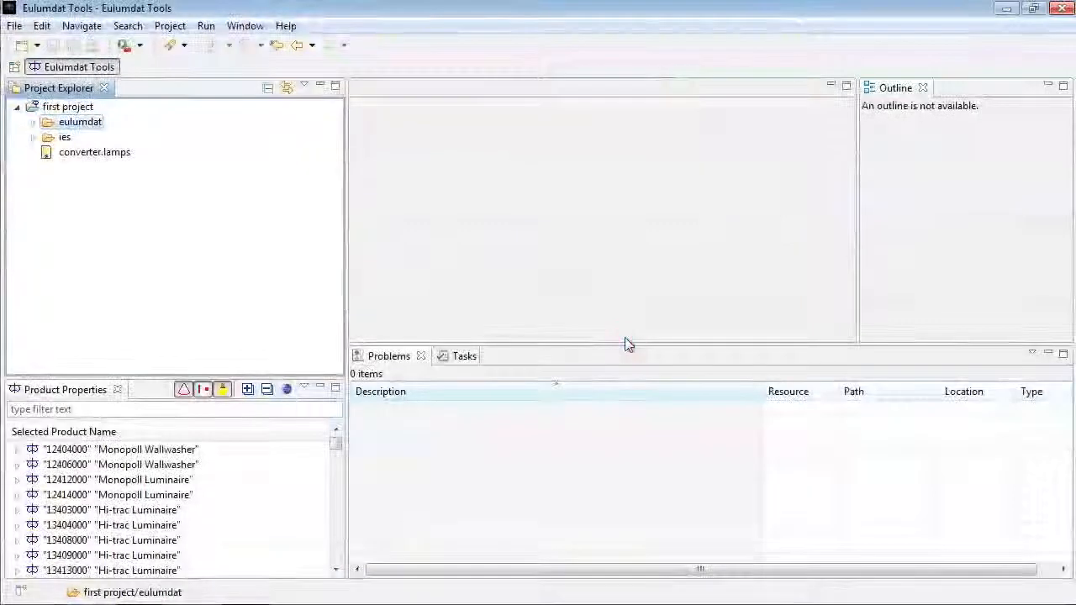
- Expand the ies folder in the Project Explorer to see the converted ERCO .ies files
click(47, 138)
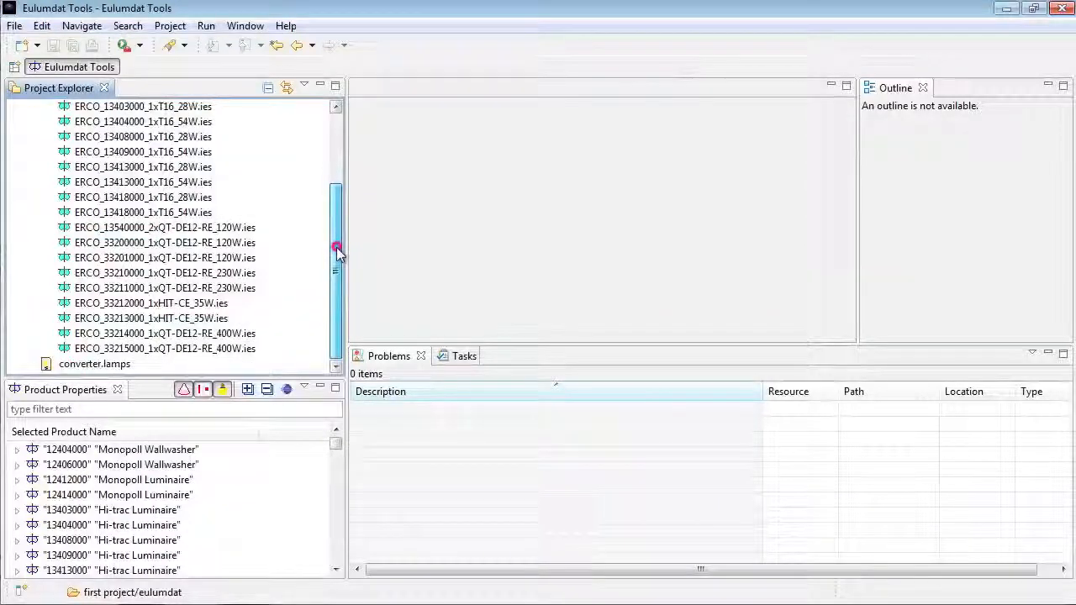
scroll(up, 3)
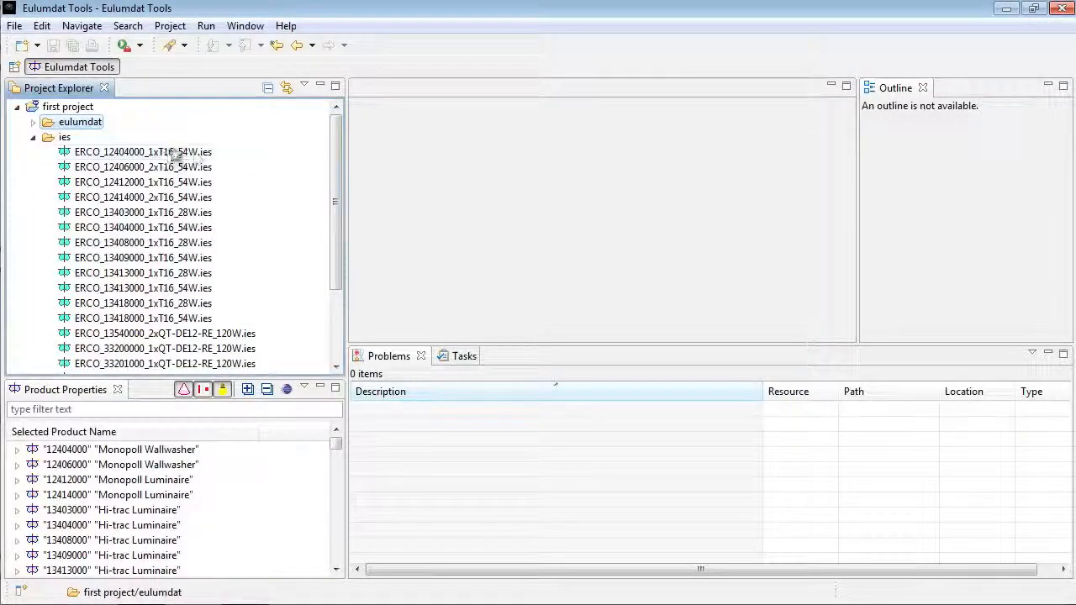
- View ERCO_12404000_1xT16_54W.ies in the editor, including its IESNA:LM-63-2002 header and photometric values
double_click(143, 151)
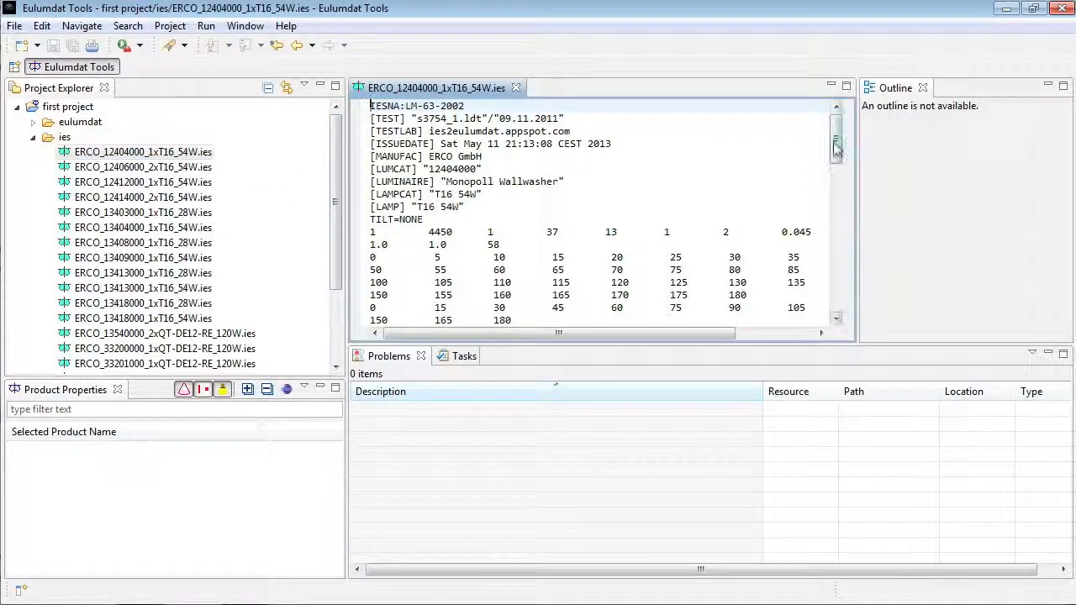
scroll(down, 3)
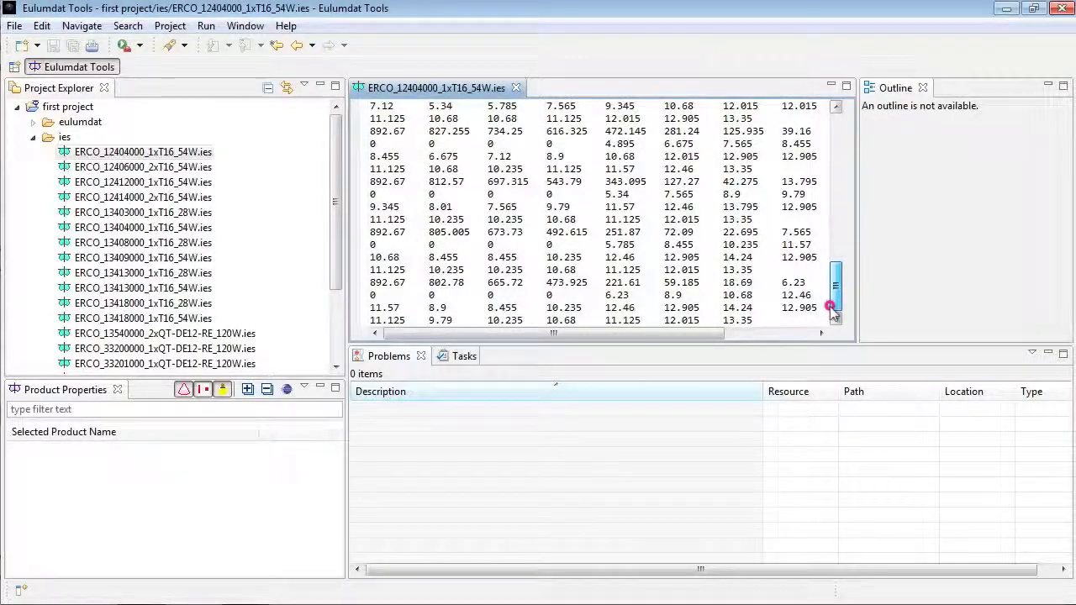
scroll(up, 3)
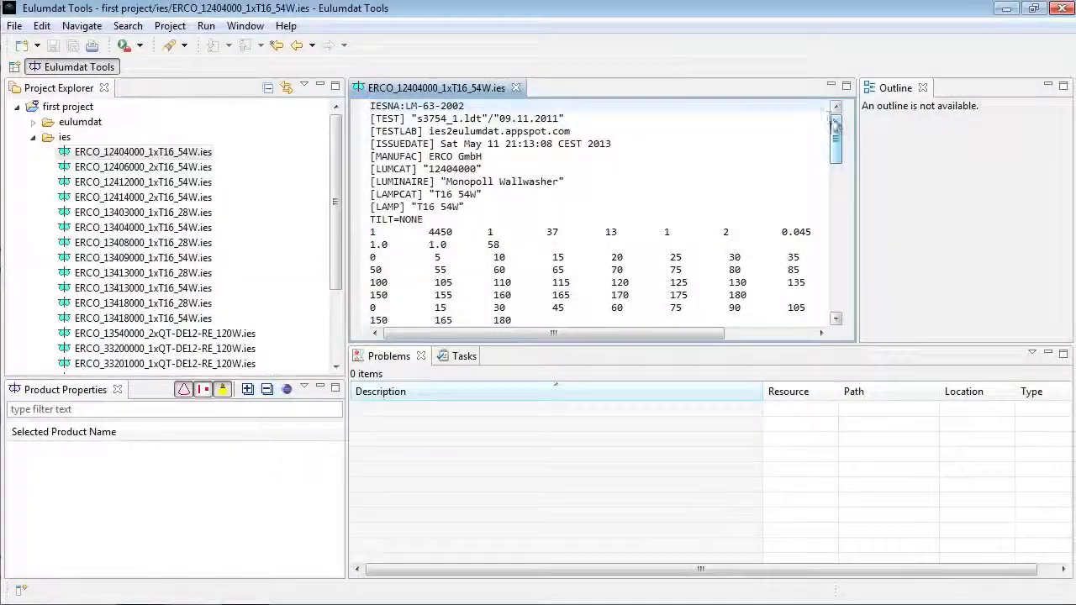
click(836, 121)
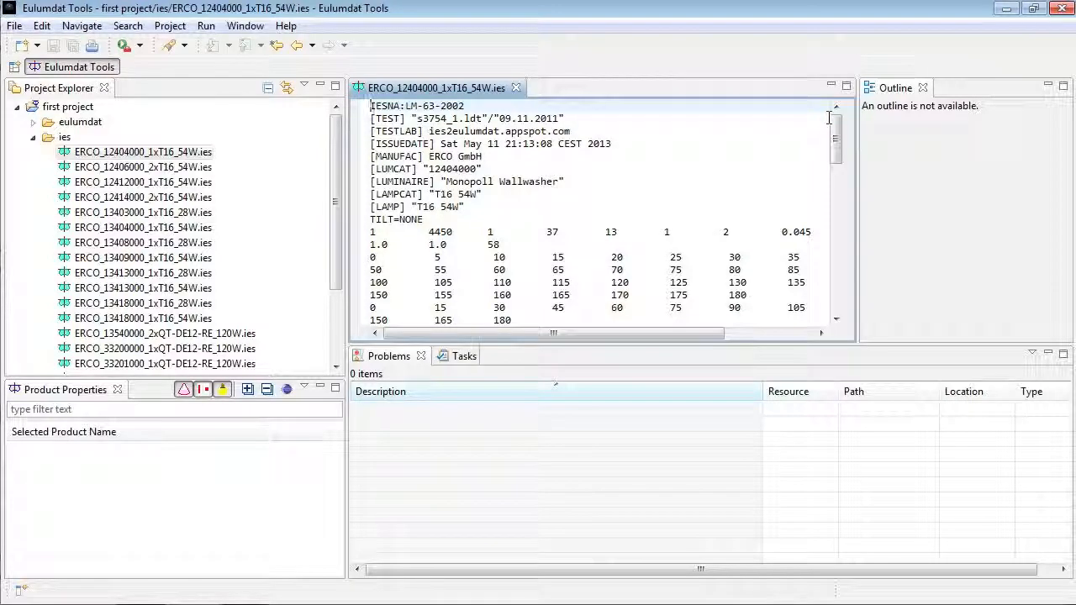